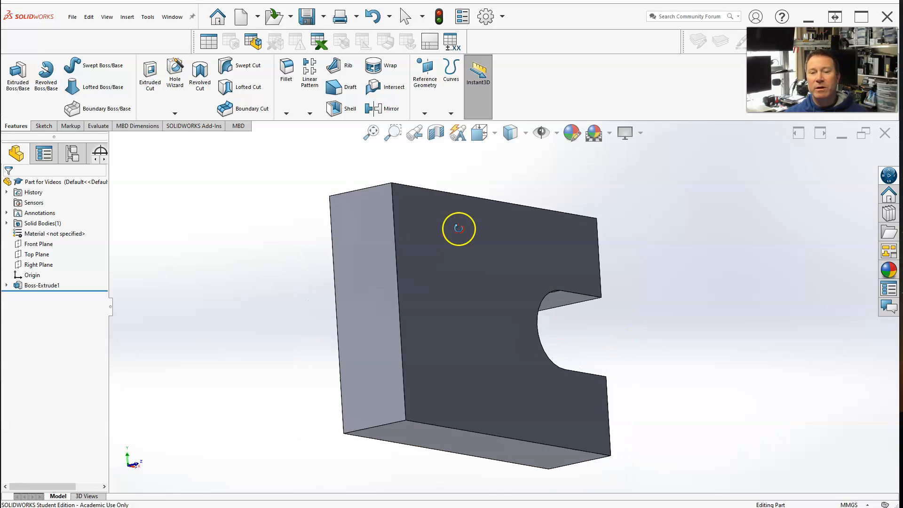
Orbit the plate so its front face with the slot is in view
{"action": "left_click_drag", "start_coordinate": [458, 228], "coordinate": [413, 284]}
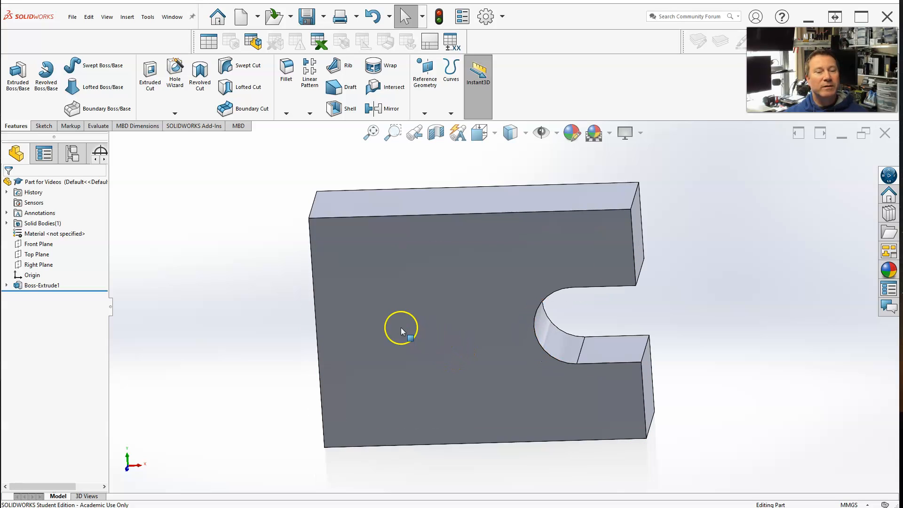
{"action": "mouse_move", "coordinate": [433, 327]}
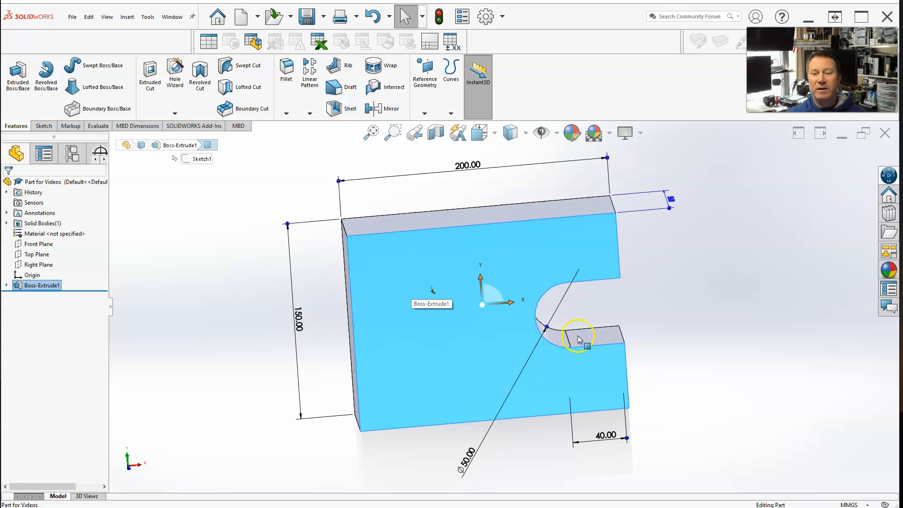
{"action": "mouse_move", "coordinate": [244, 310]}
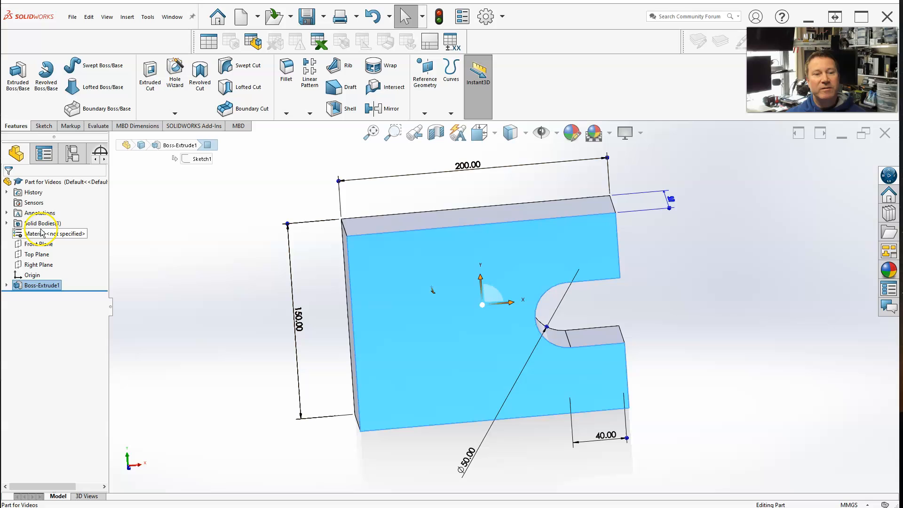
Enable display of dimension names so D1–D4 show beneath the dimension values
{"action": "right_click", "coordinate": [36, 212]}
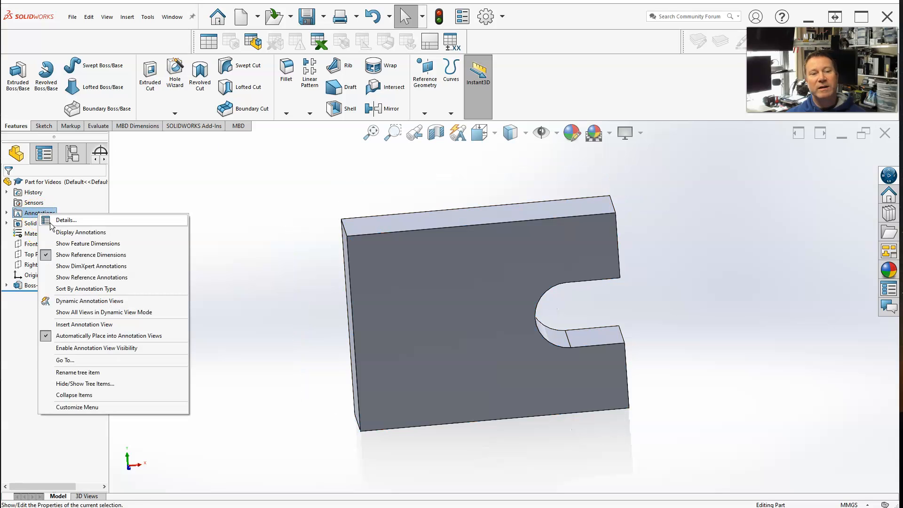
{"action": "left_click", "coordinate": [213, 236]}
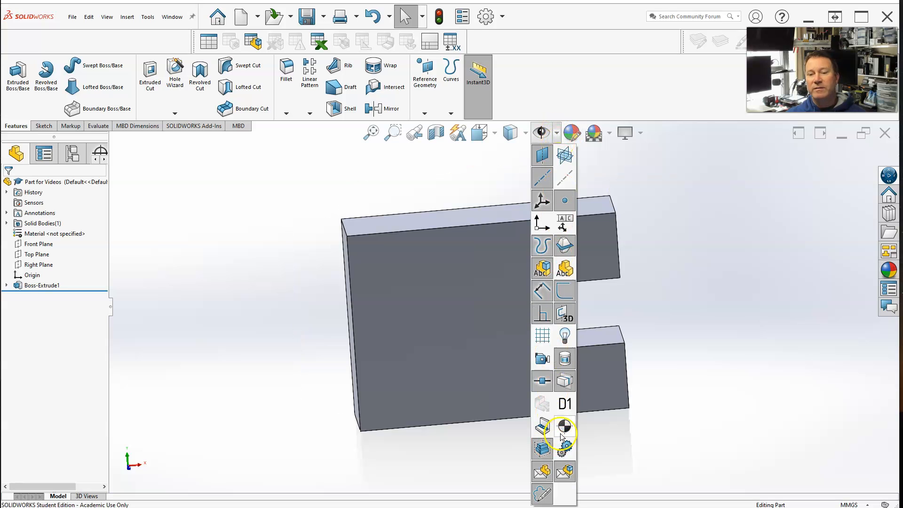
{"action": "mouse_move", "coordinate": [567, 404]}
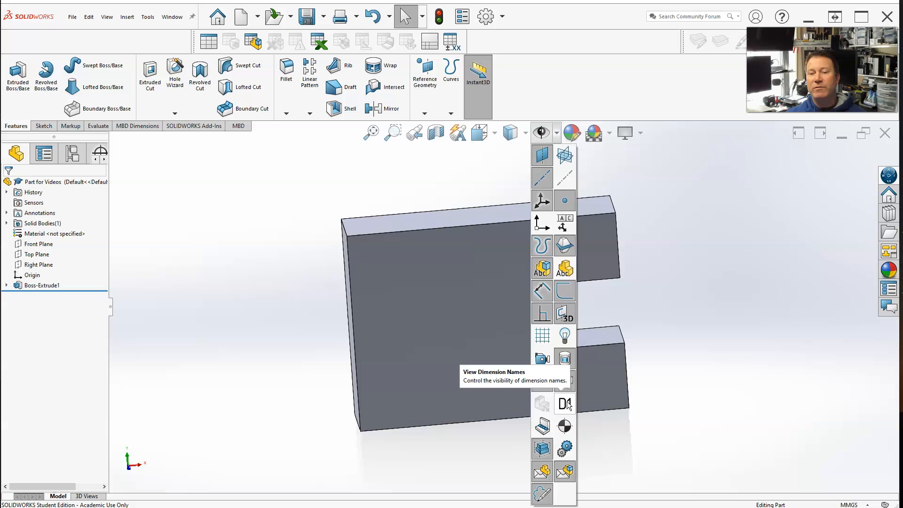
{"action": "mouse_move", "coordinate": [741, 386]}
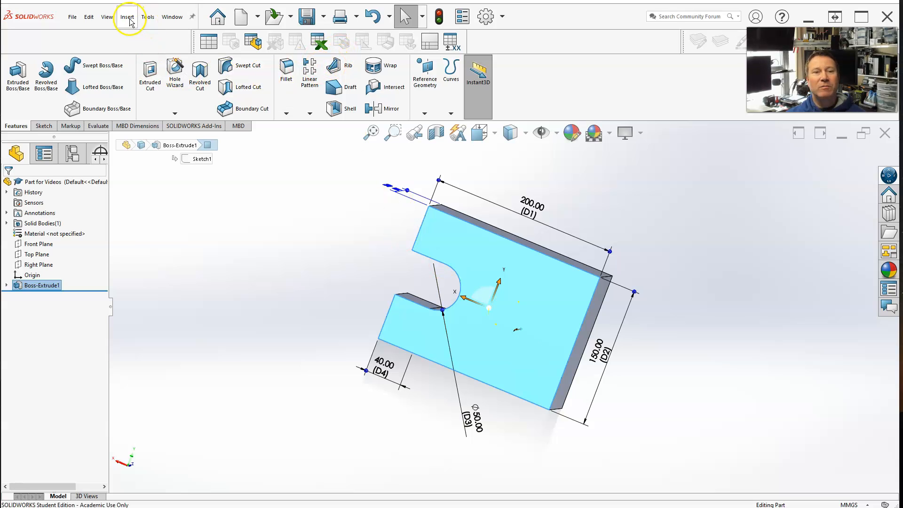
{"action": "left_click", "coordinate": [107, 17]}
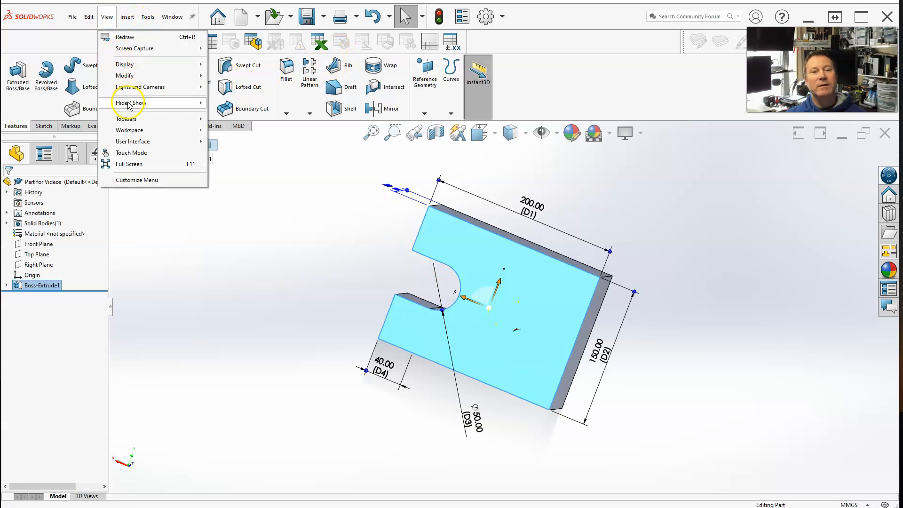
{"action": "left_click", "coordinate": [131, 103]}
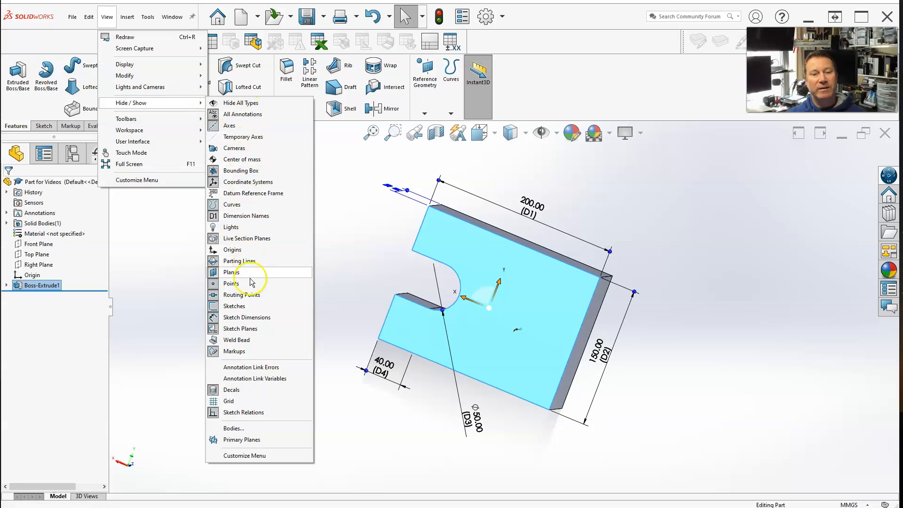
{"action": "mouse_move", "coordinate": [259, 256]}
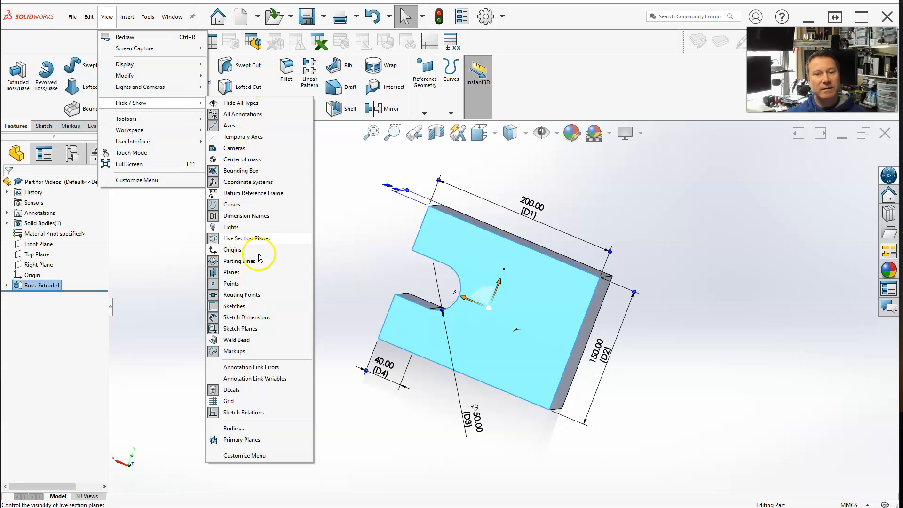
{"action": "mouse_move", "coordinate": [250, 216]}
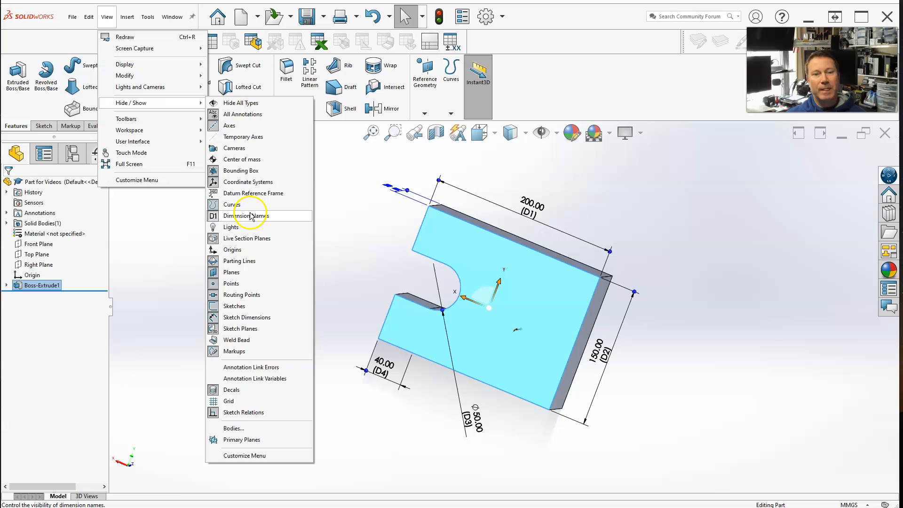
{"action": "mouse_move", "coordinate": [363, 185]}
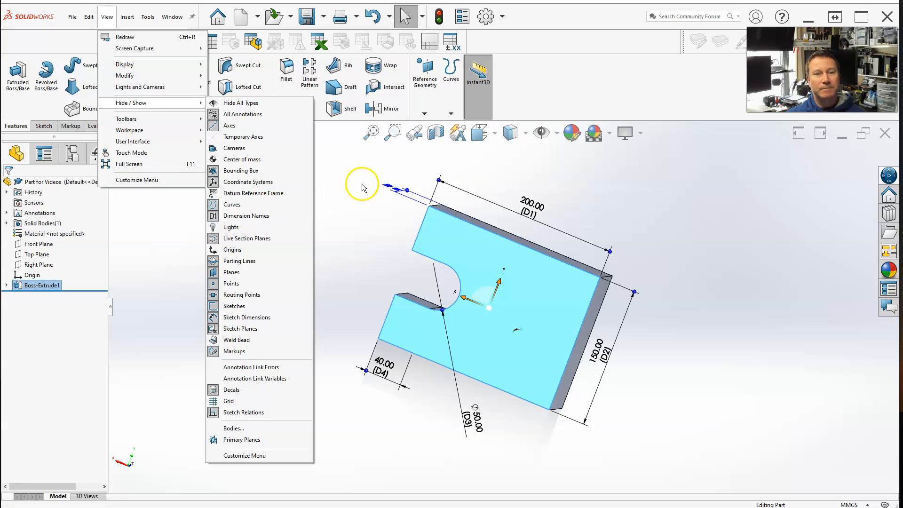
{"action": "left_click", "coordinate": [363, 284]}
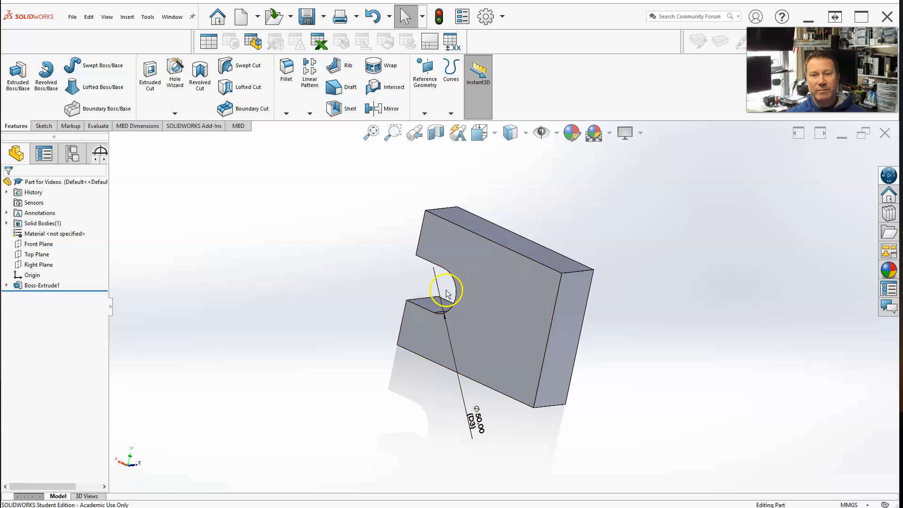
Rename the plate's 200 dimension to Length and the 150 dimension to Width
{"action": "left_click", "coordinate": [42, 285]}
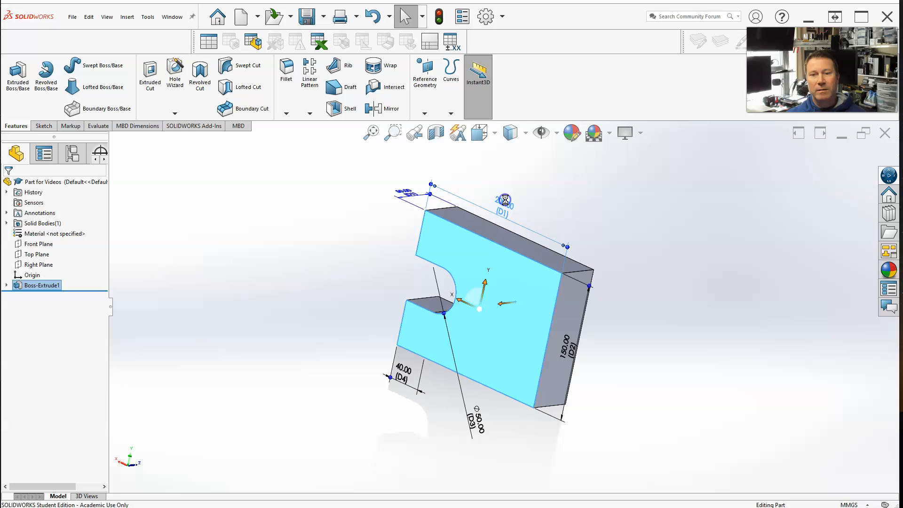
{"action": "double_click", "coordinate": [504, 201]}
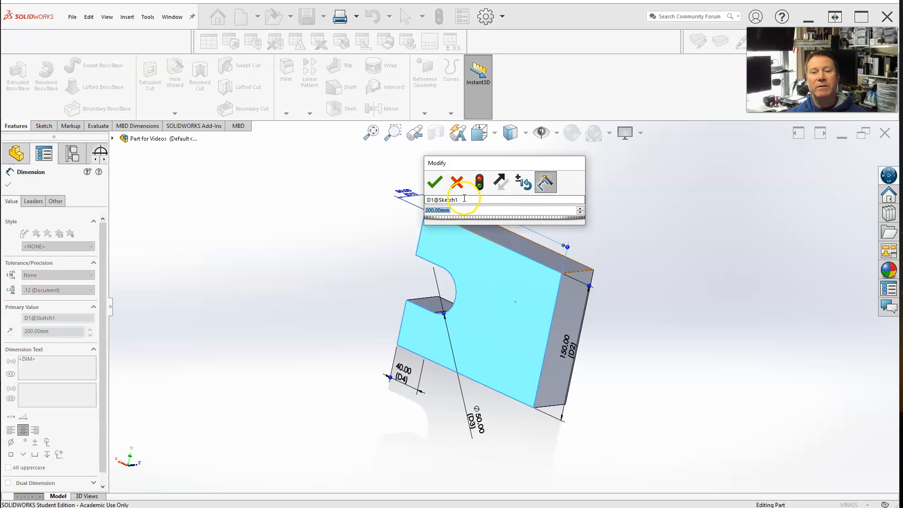
{"action": "triple_click", "coordinate": [465, 199]}
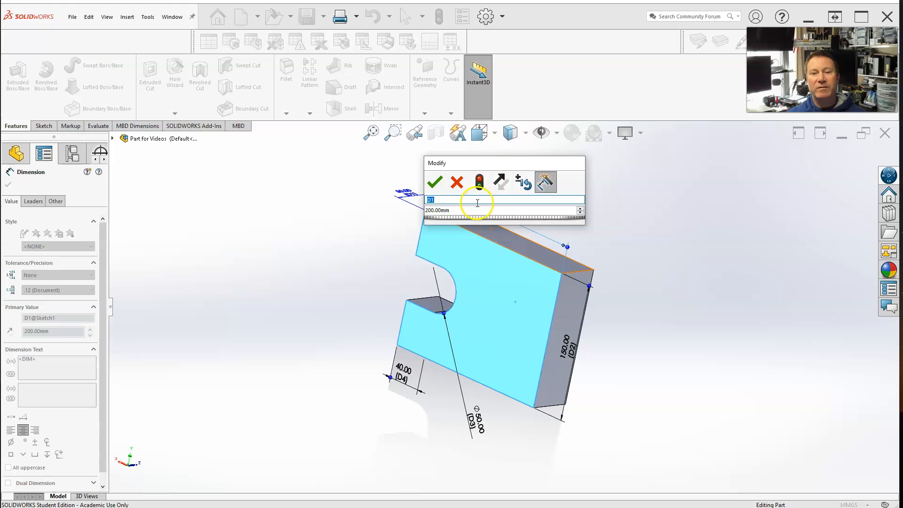
{"action": "type", "text": "Width"}
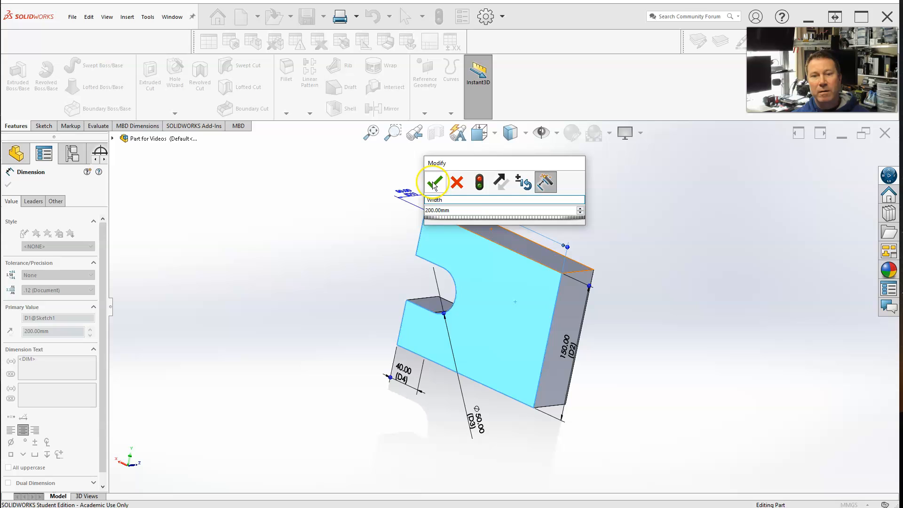
{"action": "left_click", "coordinate": [434, 182]}
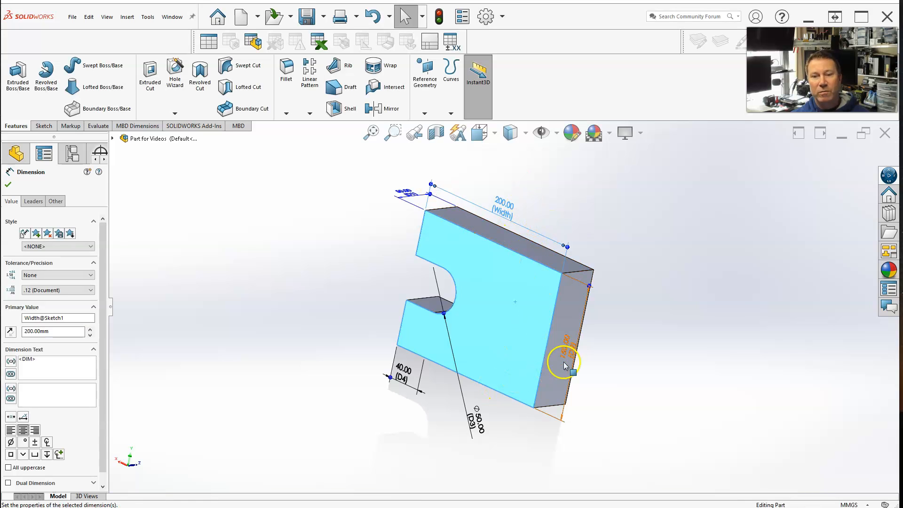
{"action": "mouse_move", "coordinate": [574, 360]}
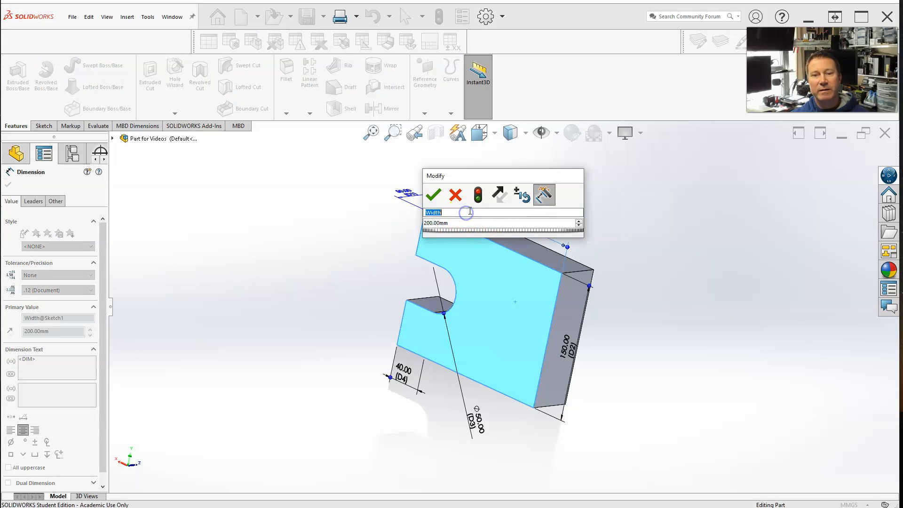
{"action": "type", "text": "Leng"}
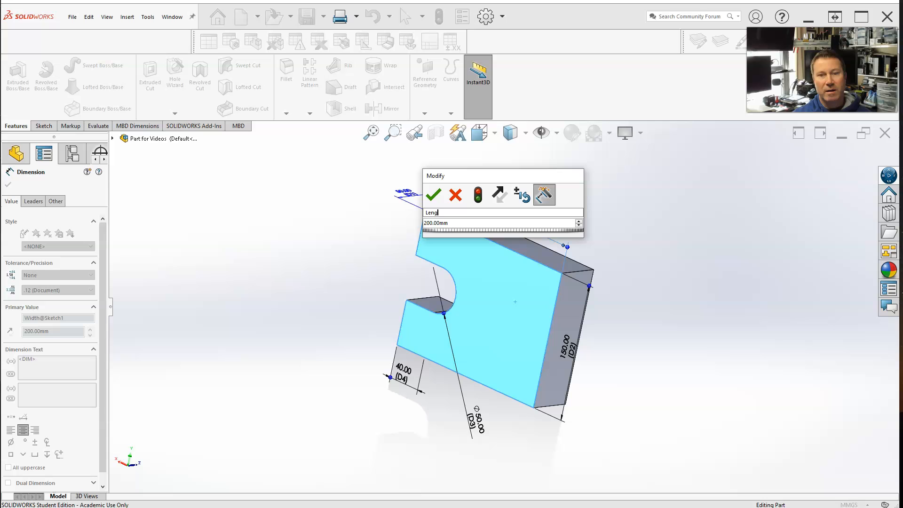
{"action": "left_click", "coordinate": [433, 194]}
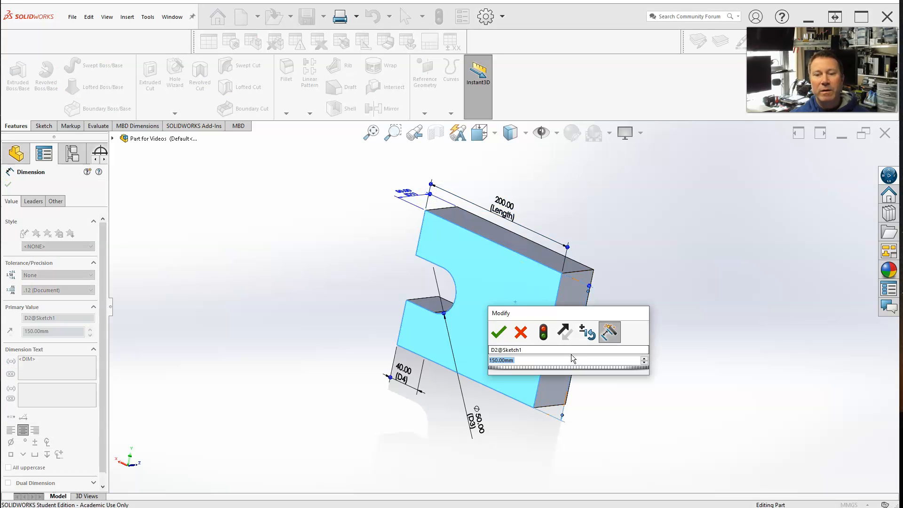
{"action": "type", "text": "Wid"}
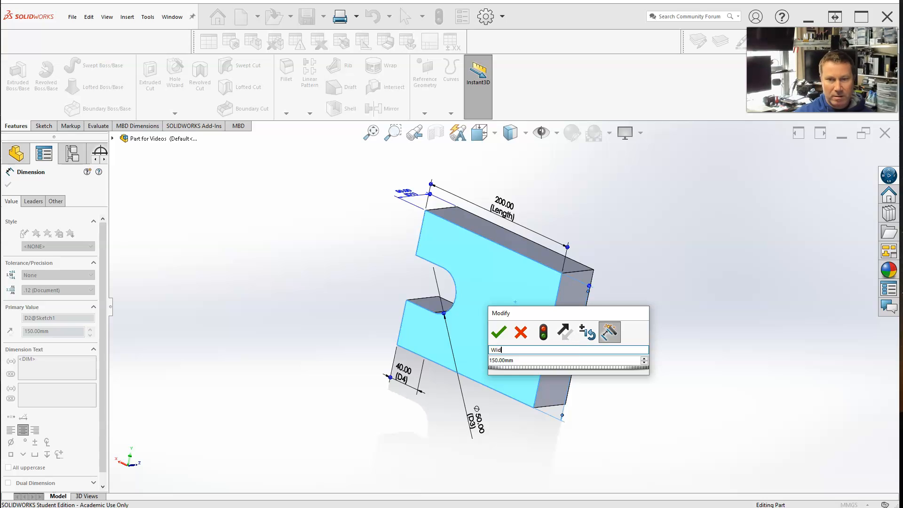
{"action": "left_click", "coordinate": [502, 329]}
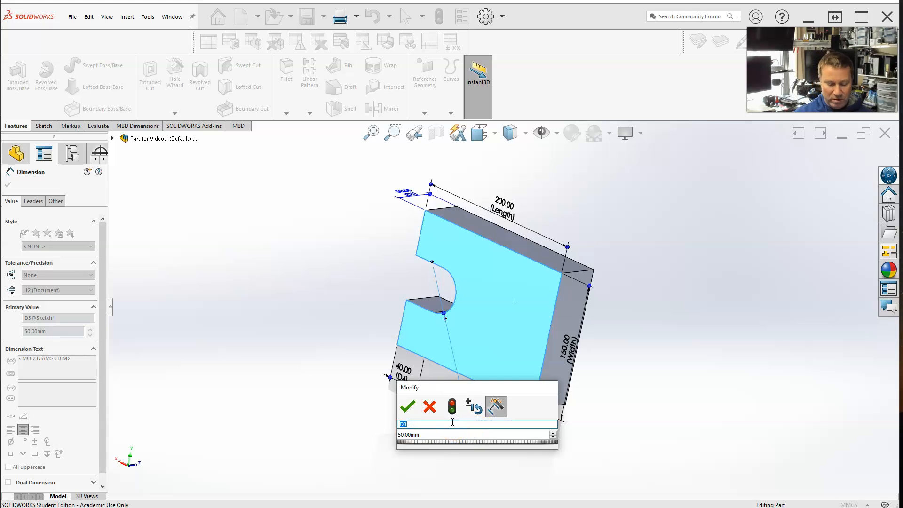
Rename the slot dimensions Hole_Diameter and Hole_Center and the plate thickness Depth
{"action": "type", "text": "Hole_Diameter"}
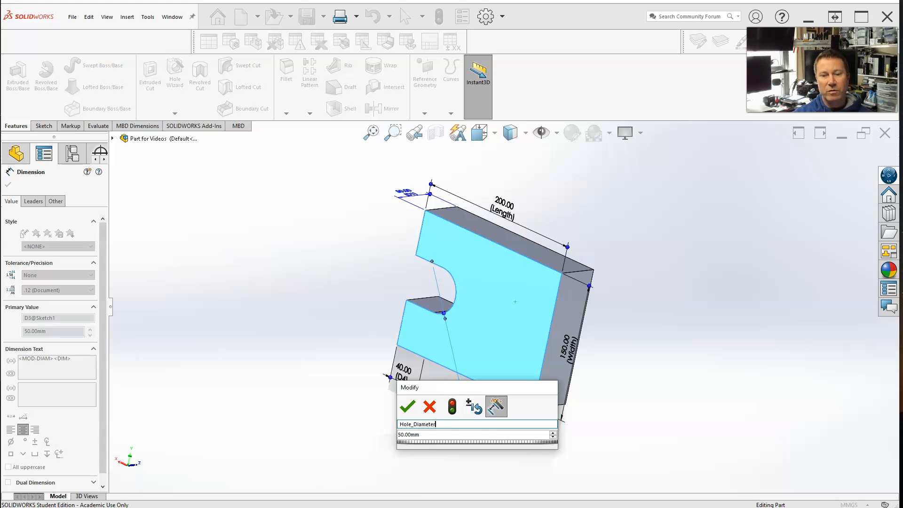
{"action": "left_click", "coordinate": [408, 406]}
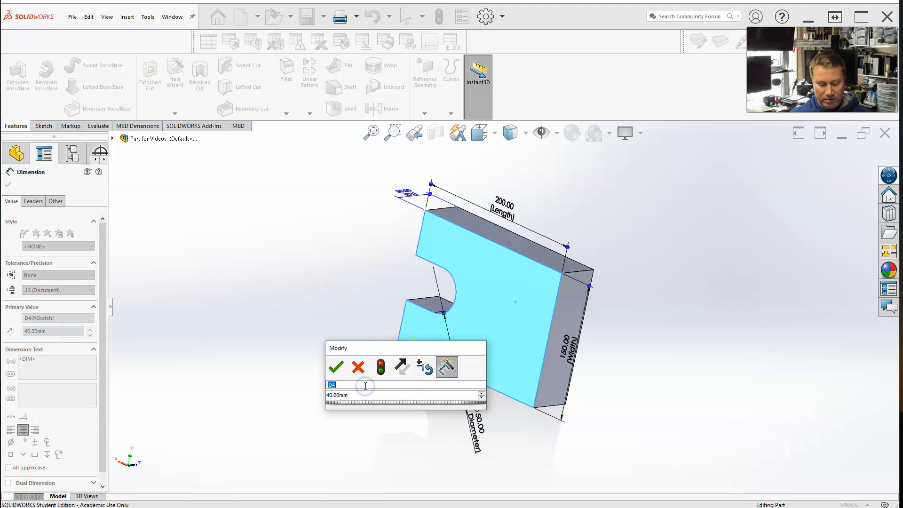
{"action": "type", "text": "Hole"}
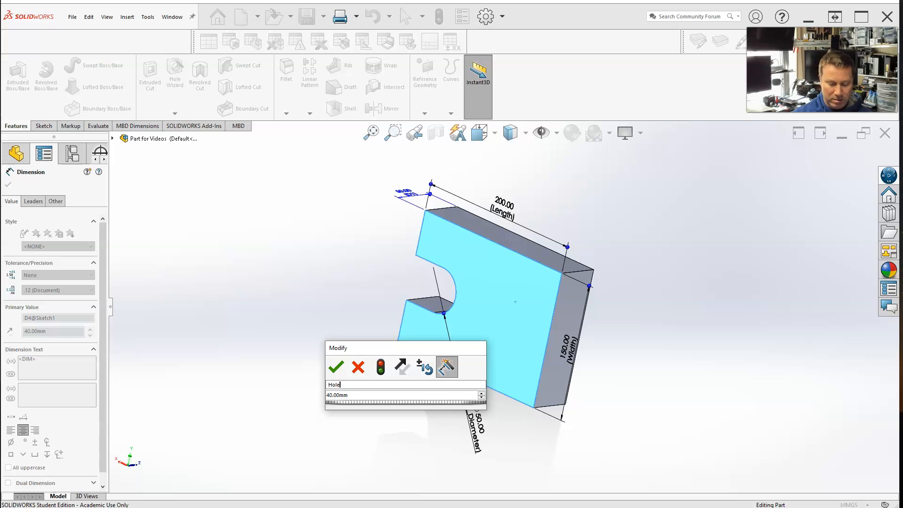
{"action": "type", "text": "_Center"}
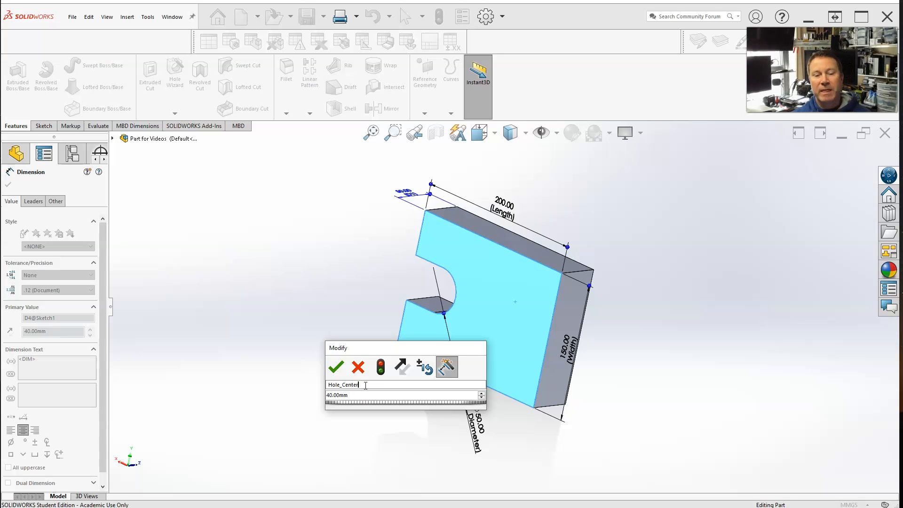
{"action": "left_click", "coordinate": [337, 366]}
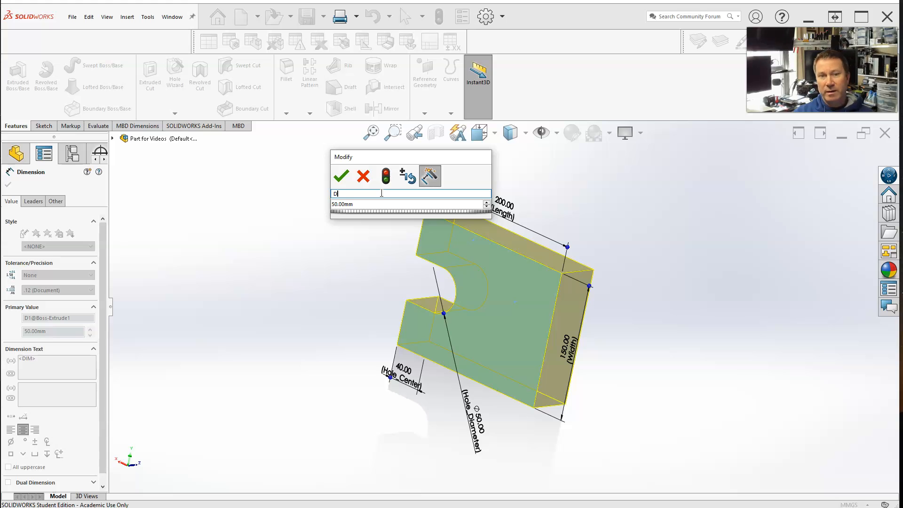
{"action": "type", "text": "epth"}
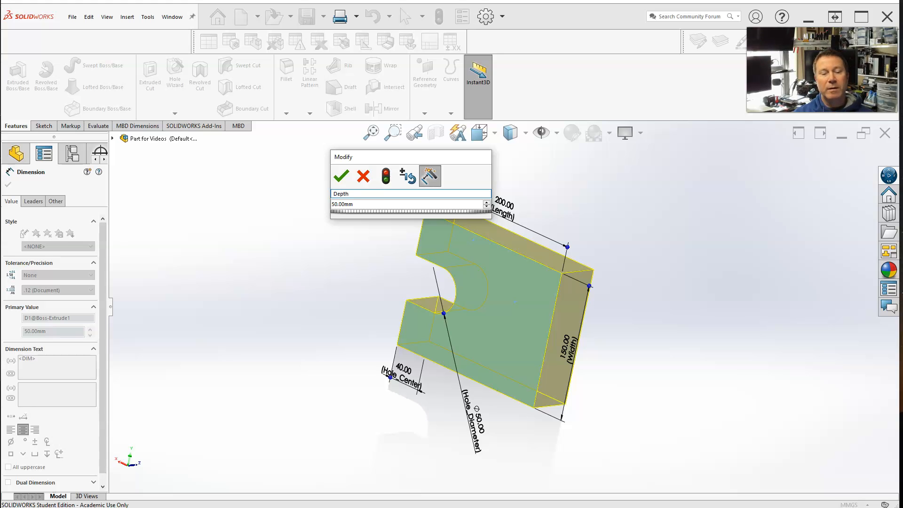
{"action": "left_click", "coordinate": [341, 176]}
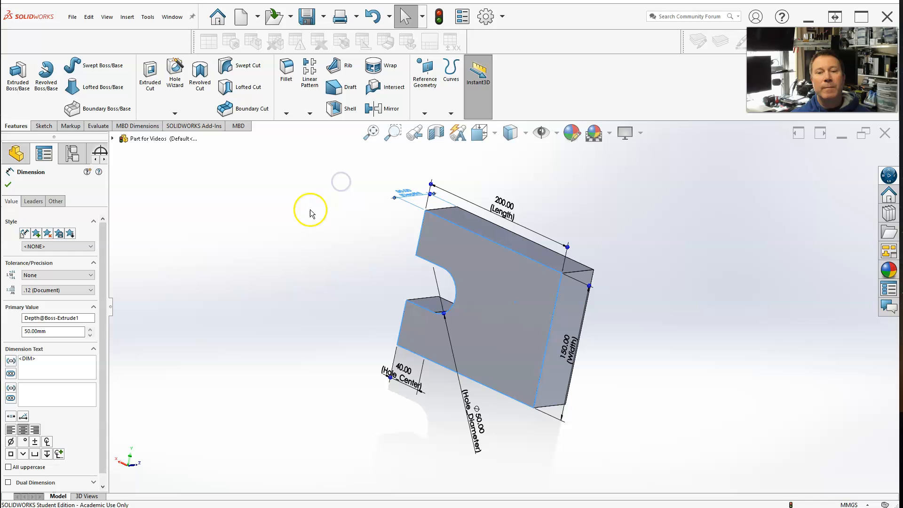
Finish dimension editing and return to the feature tree with all dimension names shown
{"action": "left_click", "coordinate": [7, 185]}
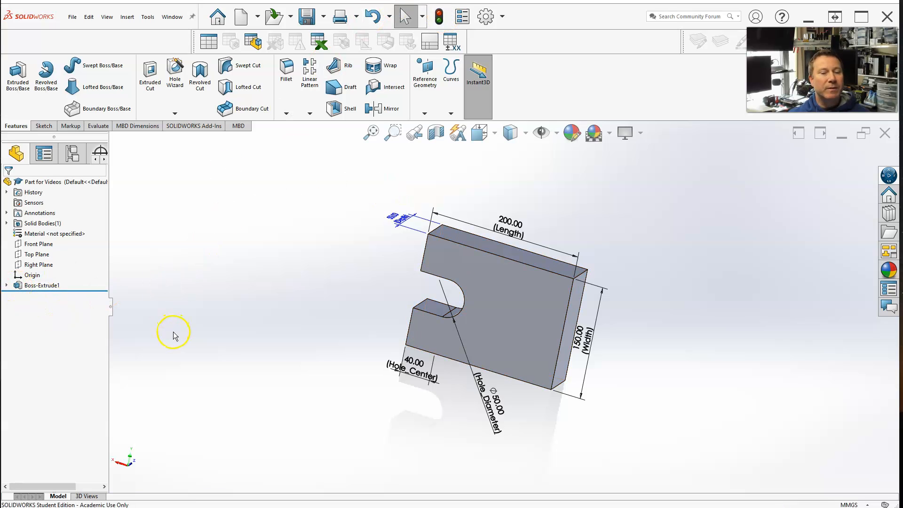
{"action": "mouse_move", "coordinate": [161, 199]}
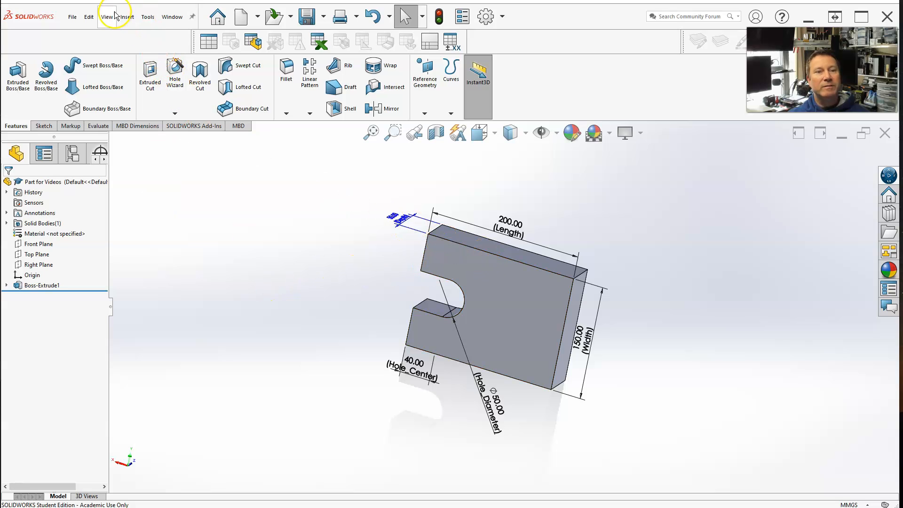
{"action": "left_click", "coordinate": [123, 17]}
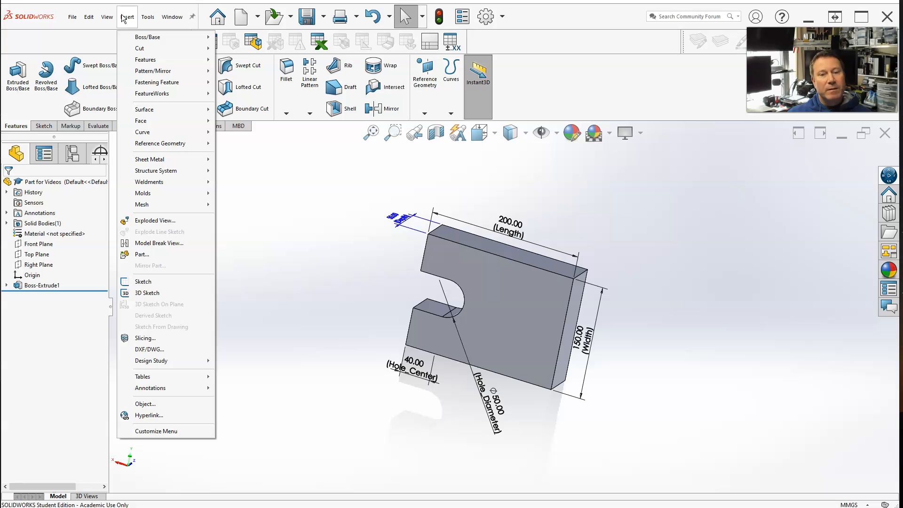
{"action": "left_click", "coordinate": [282, 286]}
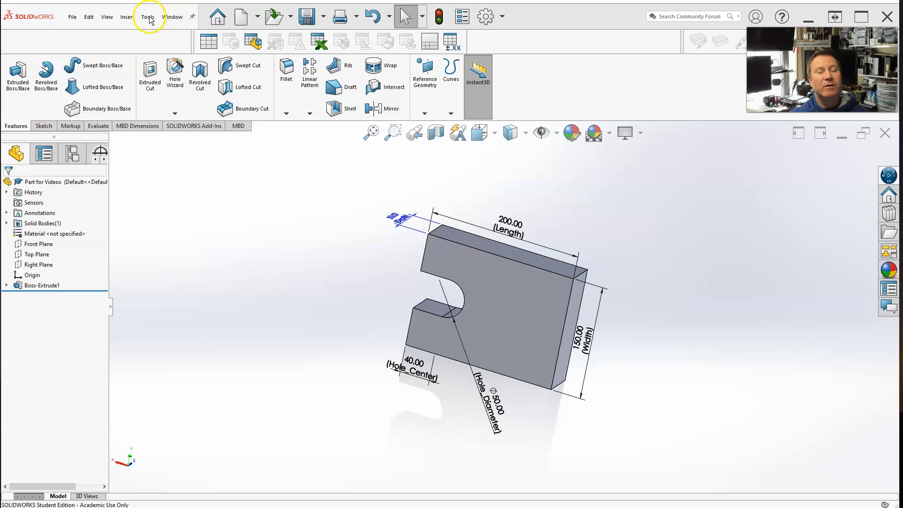
Open the Equations, Global Variables and Dimensions window from Tools
{"action": "left_click", "coordinate": [148, 17]}
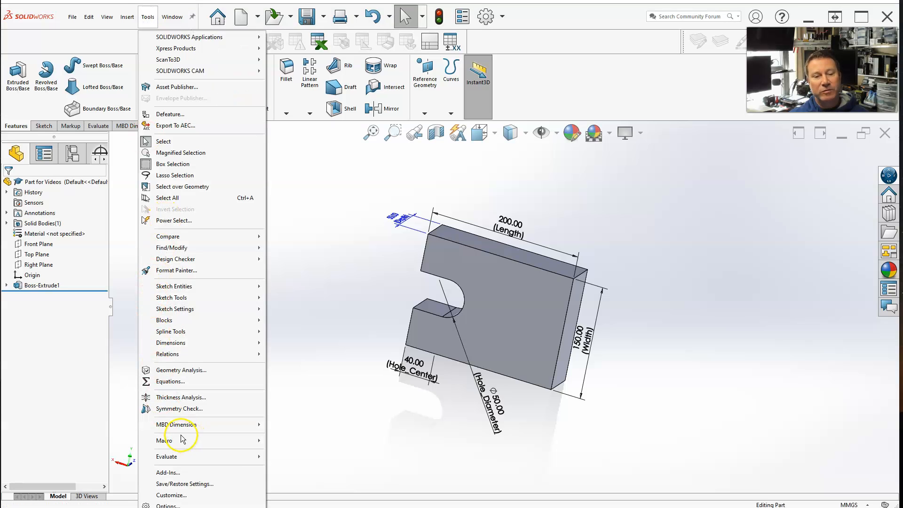
{"action": "mouse_move", "coordinate": [176, 382]}
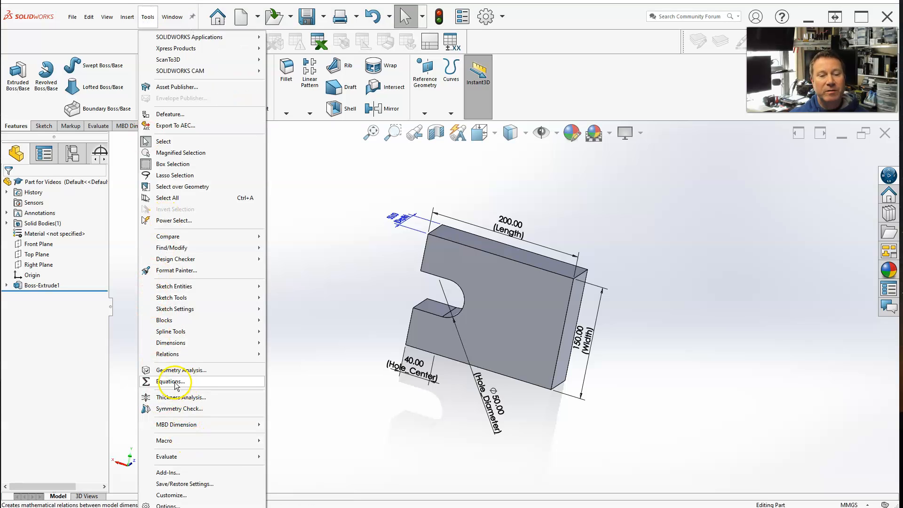
{"action": "left_click", "coordinate": [171, 381]}
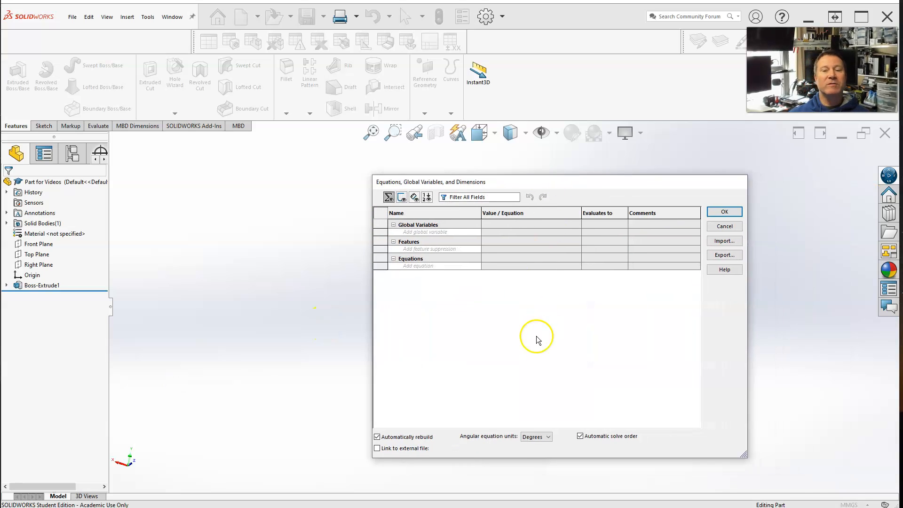
{"action": "mouse_move", "coordinate": [572, 472]}
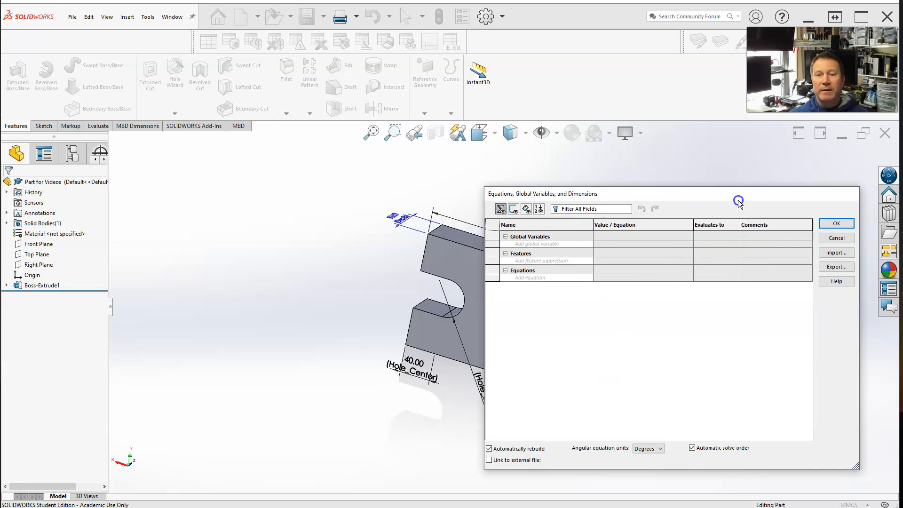
{"action": "left_click_drag", "start_coordinate": [737, 201], "coordinate": [613, 161]}
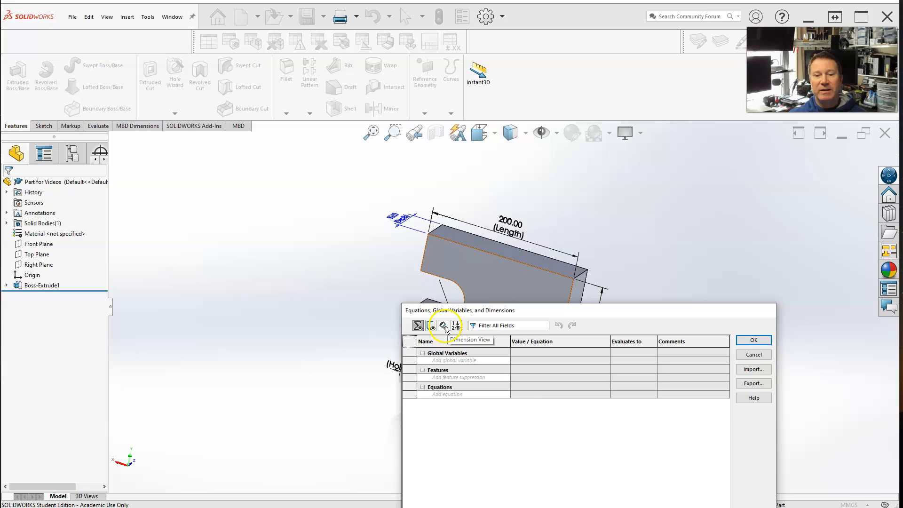
{"action": "left_click", "coordinate": [444, 326]}
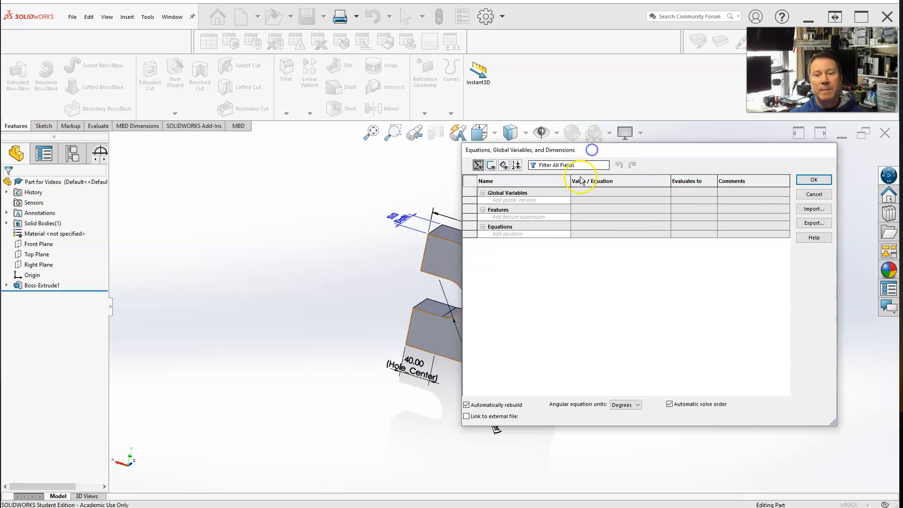
{"action": "mouse_move", "coordinate": [478, 165]}
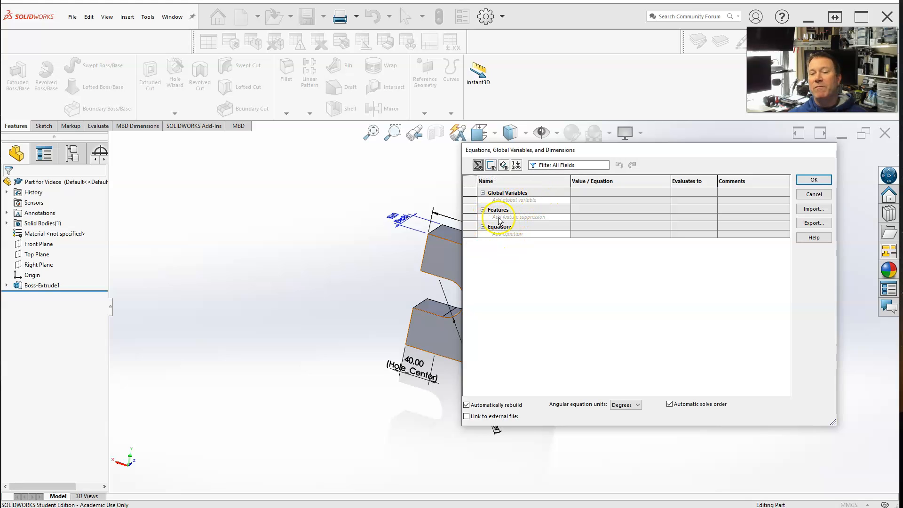
{"action": "left_click", "coordinate": [491, 164]}
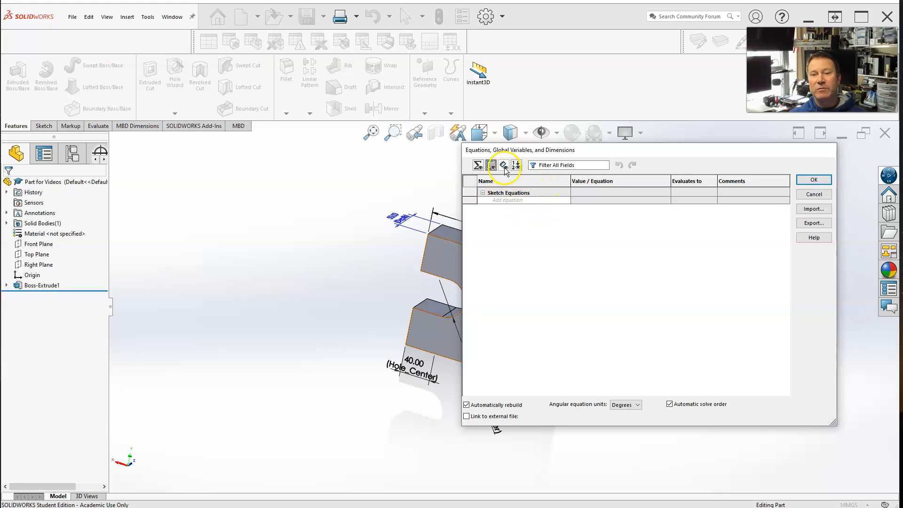
{"action": "left_click", "coordinate": [503, 165]}
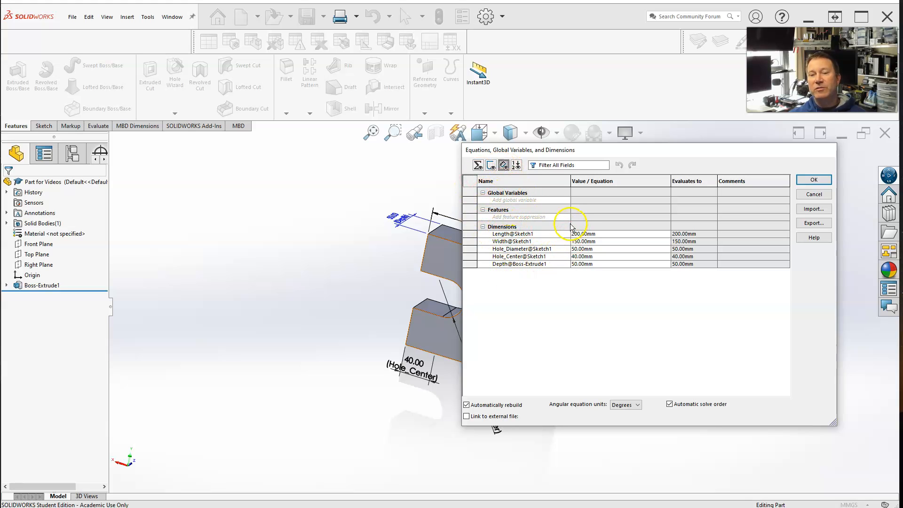
{"action": "mouse_move", "coordinate": [515, 165]}
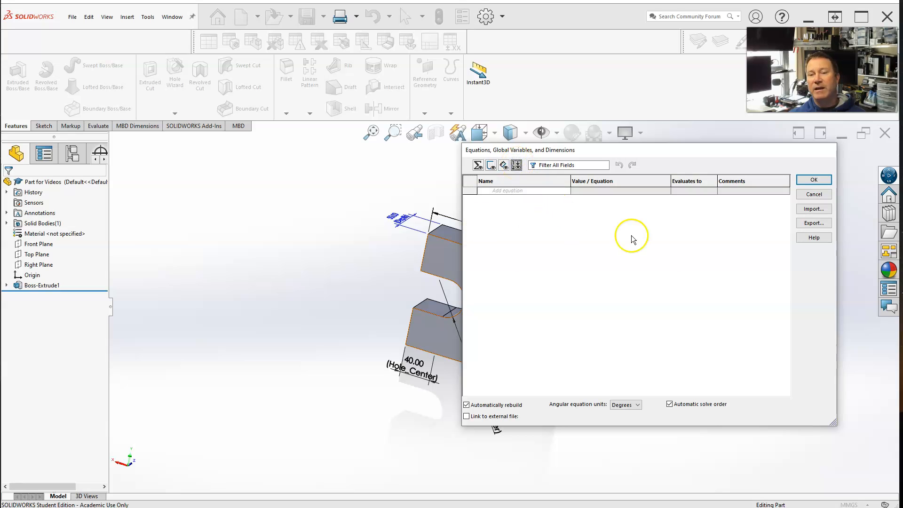
{"action": "mouse_move", "coordinate": [617, 308]}
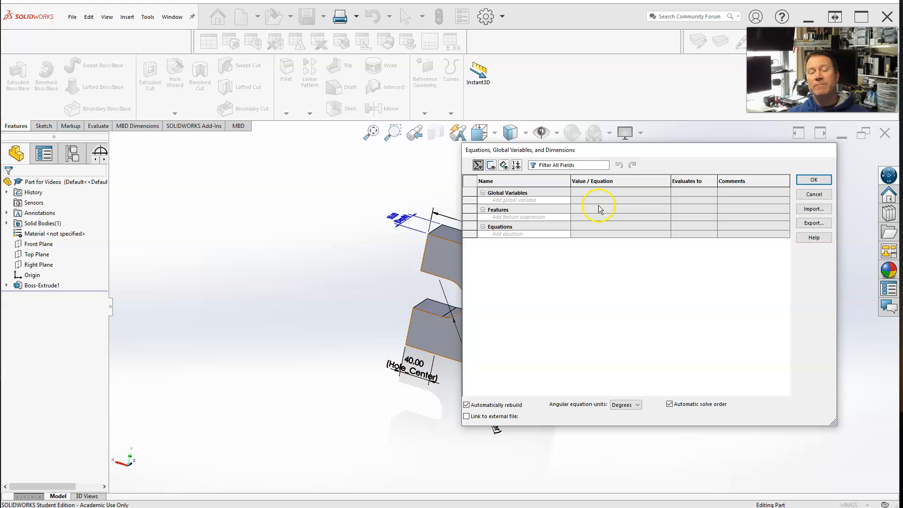
{"action": "mouse_move", "coordinate": [502, 214]}
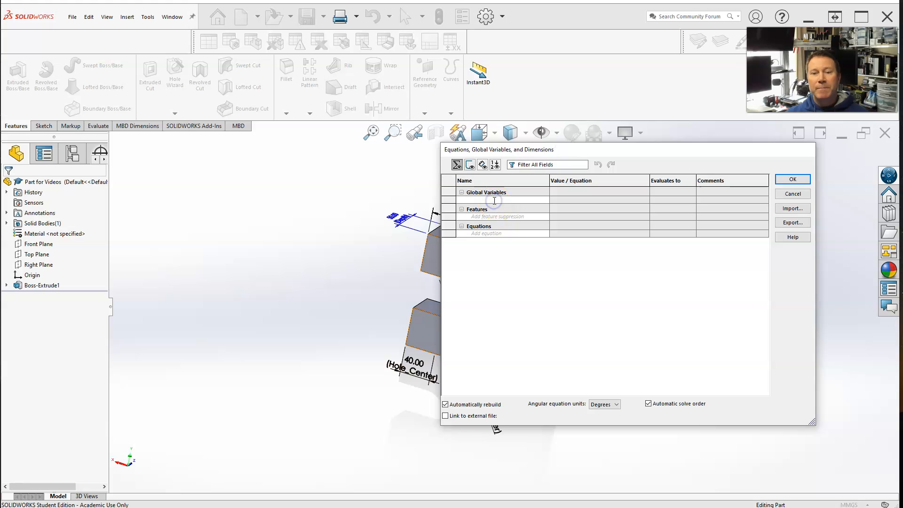
Add global variable Length = 200 with the comment 'Length of the part'
{"action": "left_click", "coordinate": [488, 200]}
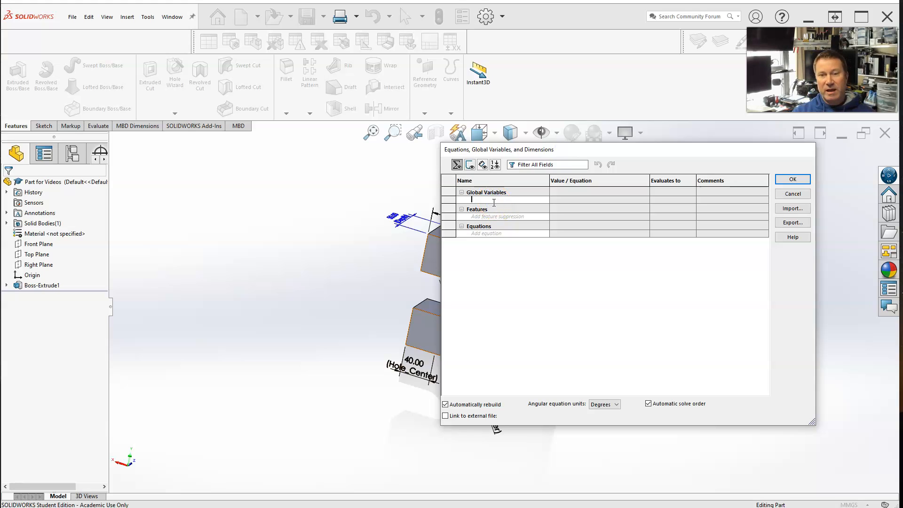
{"action": "type", "text": "Length"}
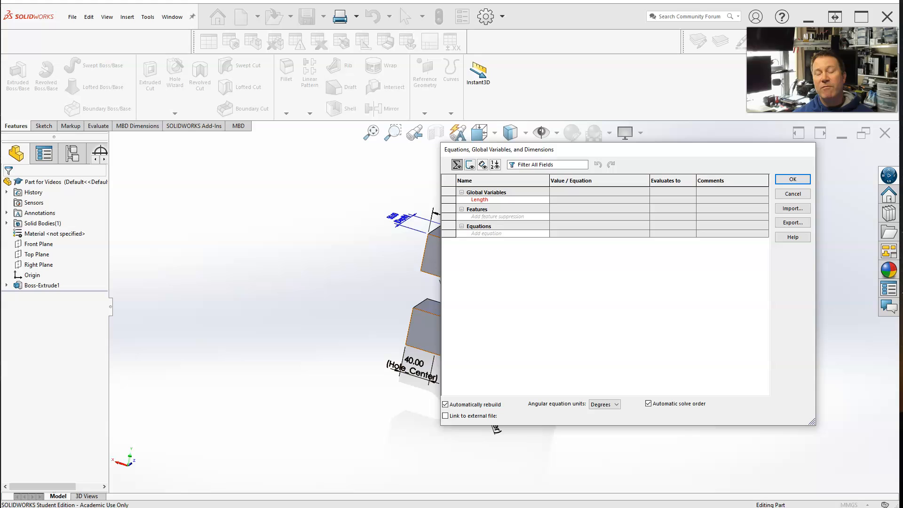
{"action": "left_click", "coordinate": [517, 199]}
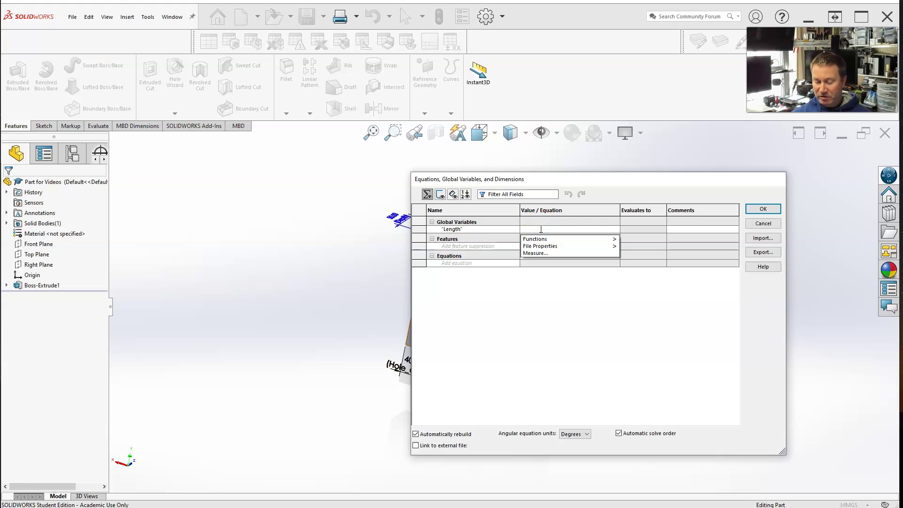
{"action": "left_click", "coordinate": [534, 239]}
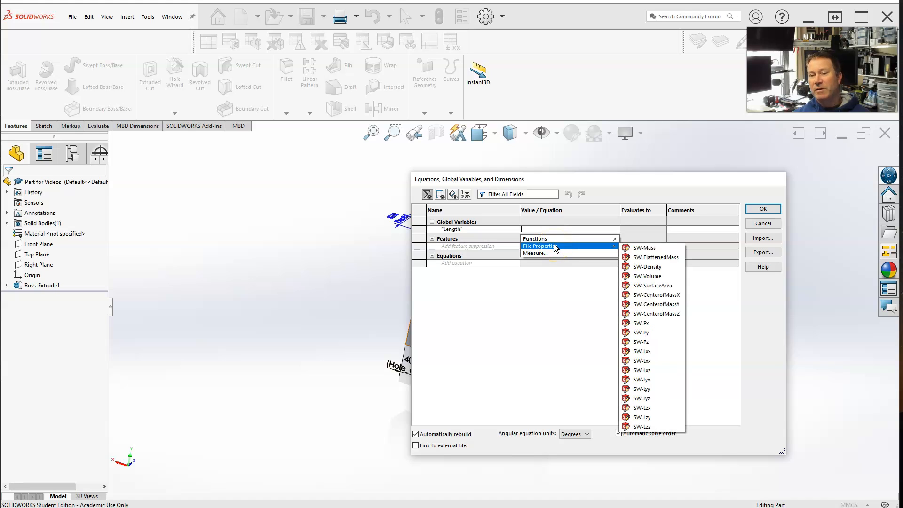
{"action": "mouse_move", "coordinate": [549, 253]}
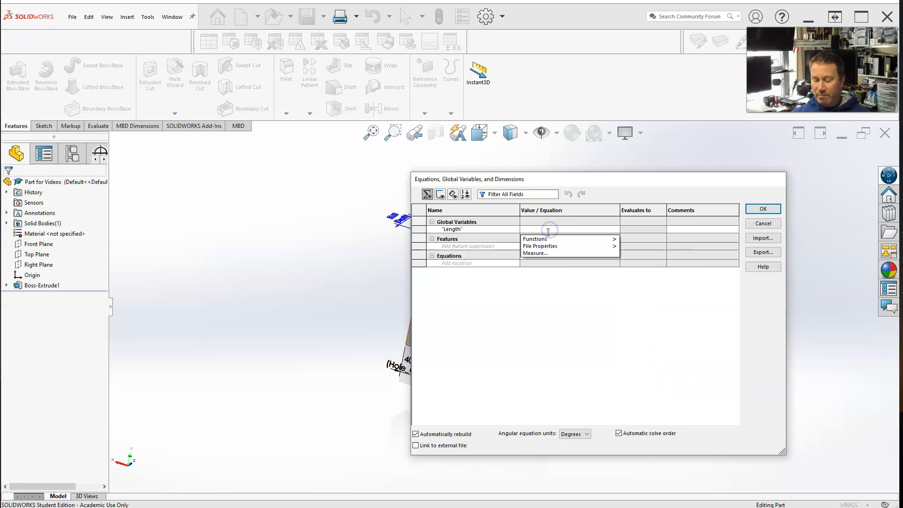
{"action": "type", "text": "=200"}
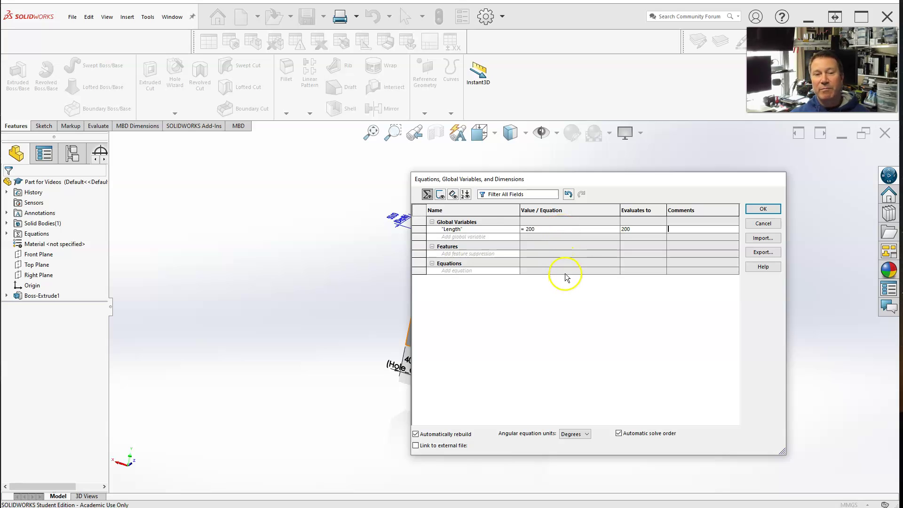
{"action": "mouse_move", "coordinate": [573, 250]}
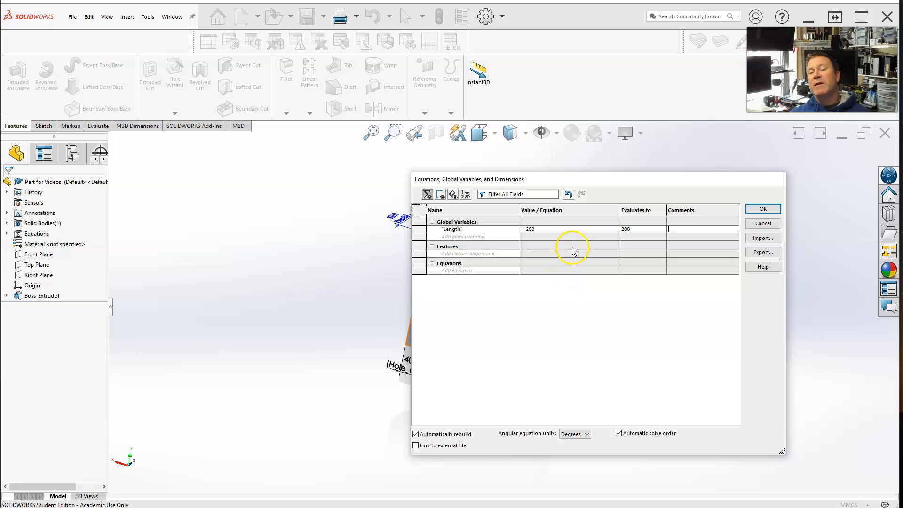
{"action": "mouse_move", "coordinate": [578, 234]}
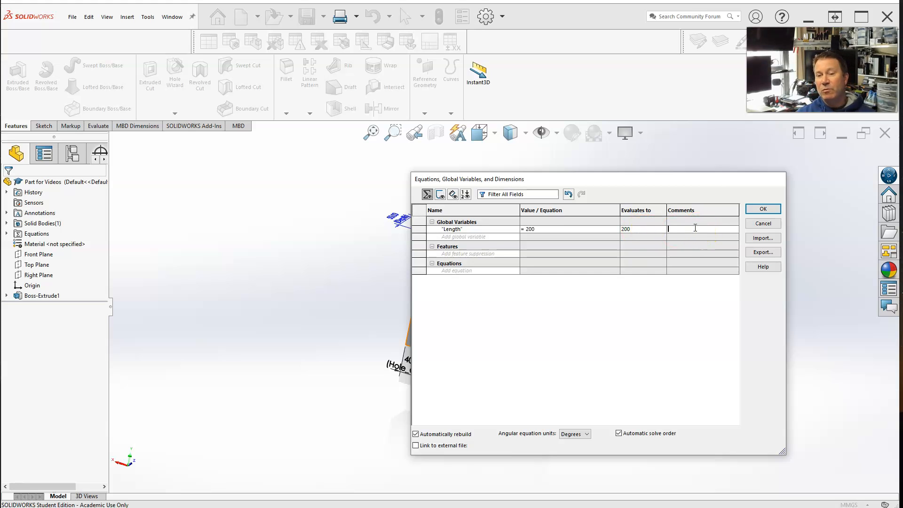
{"action": "type", "text": "Length of the part"}
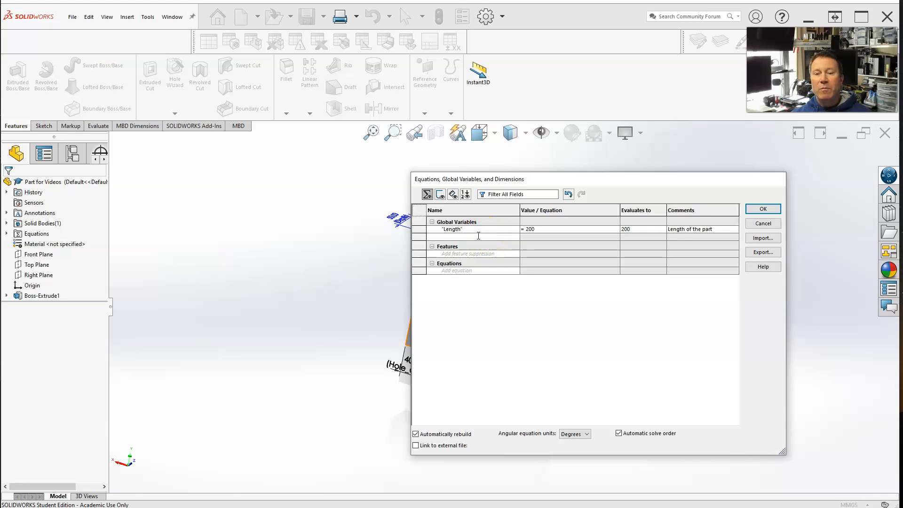
Add global variable Width = 'Length' - 50 (150) with the comment 'Width of the part'
{"action": "type", "text": "Width"}
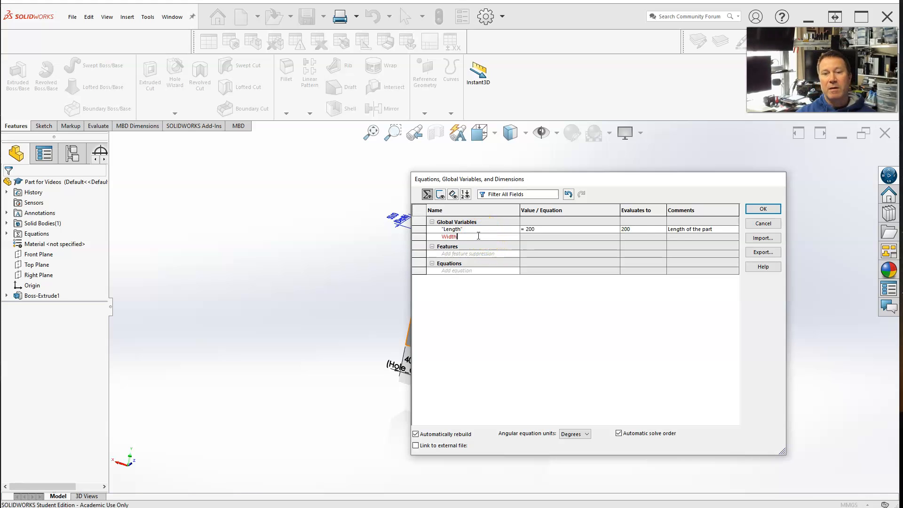
{"action": "left_click", "coordinate": [567, 237]}
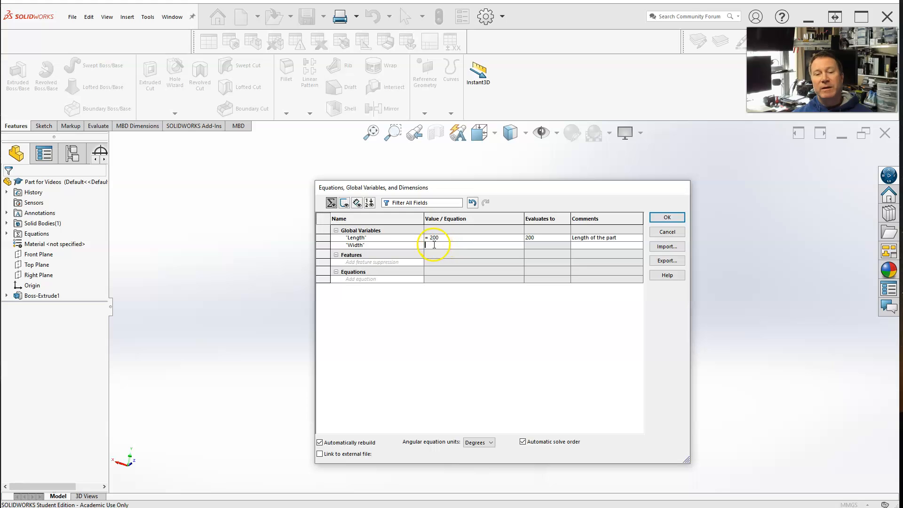
{"action": "type", "text": "==\"Length"}
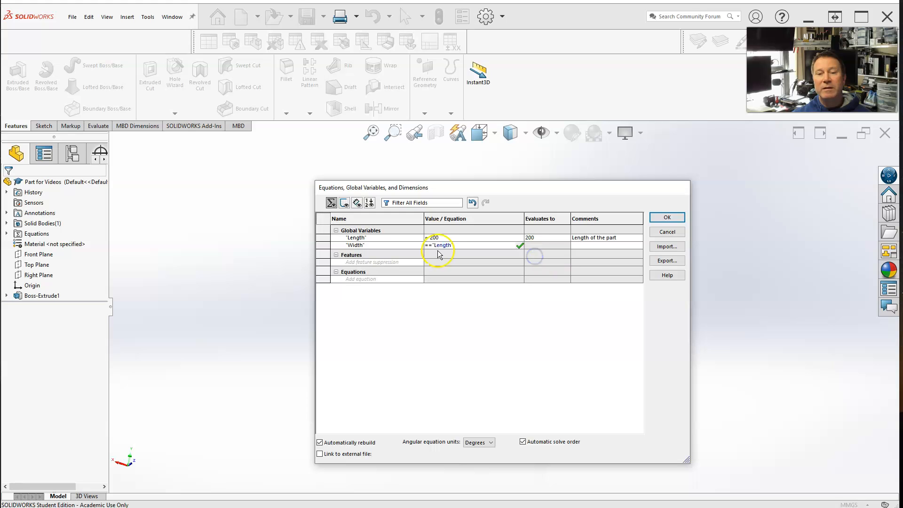
{"action": "left_click", "coordinate": [437, 245]}
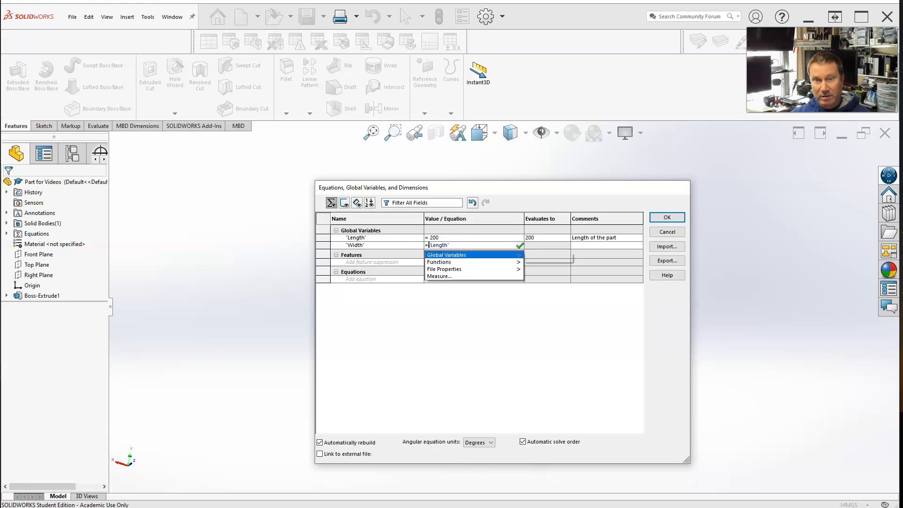
{"action": "left_click", "coordinate": [455, 245]}
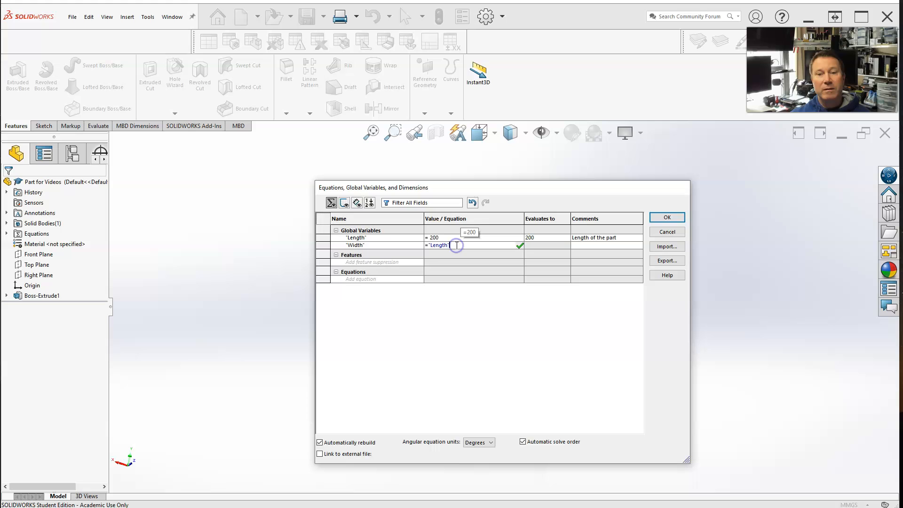
{"action": "type", "text": "-50"}
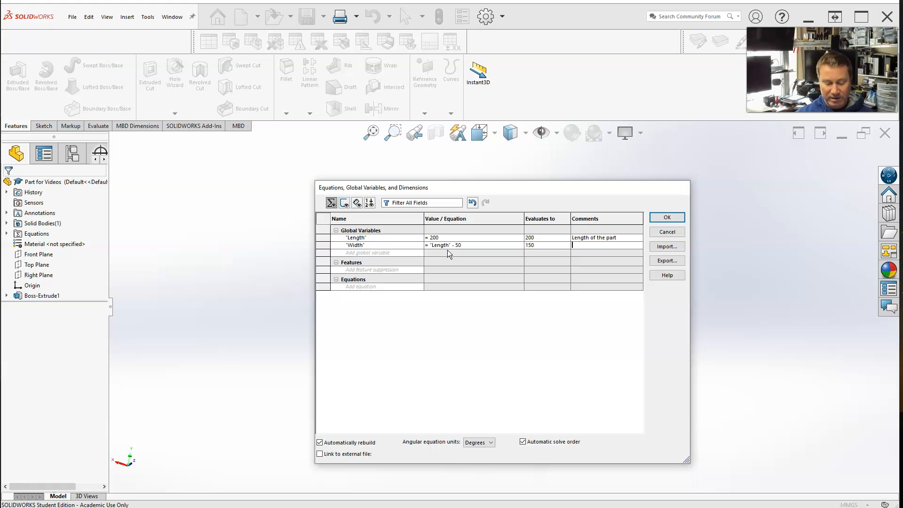
{"action": "type", "text": "Width of the part"}
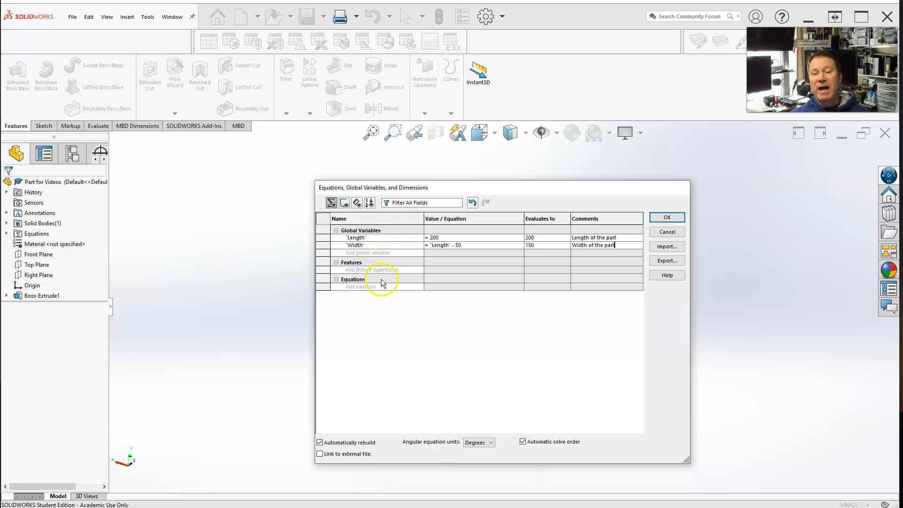
{"action": "left_click", "coordinate": [667, 217]}
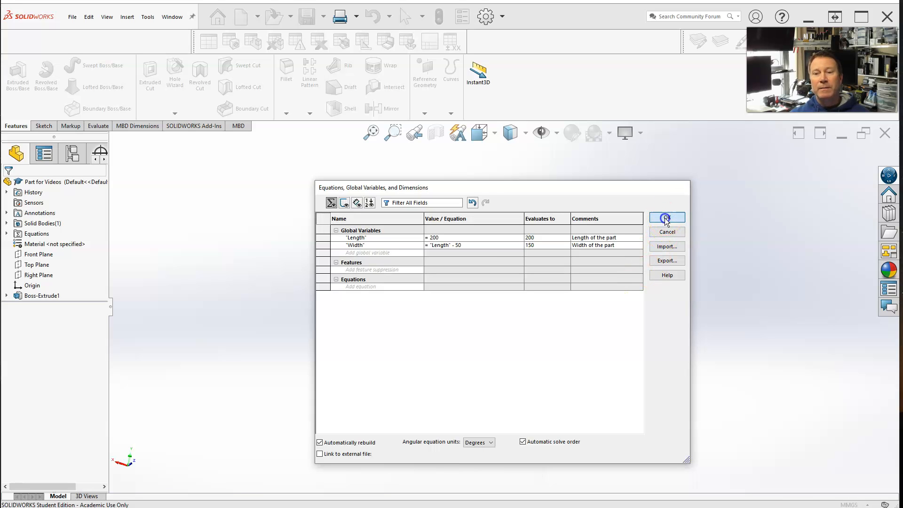
Apply the variables, show Length=200 and Width=150 in the Equations folder, and edit the Length dimension
{"action": "left_click", "coordinate": [667, 217]}
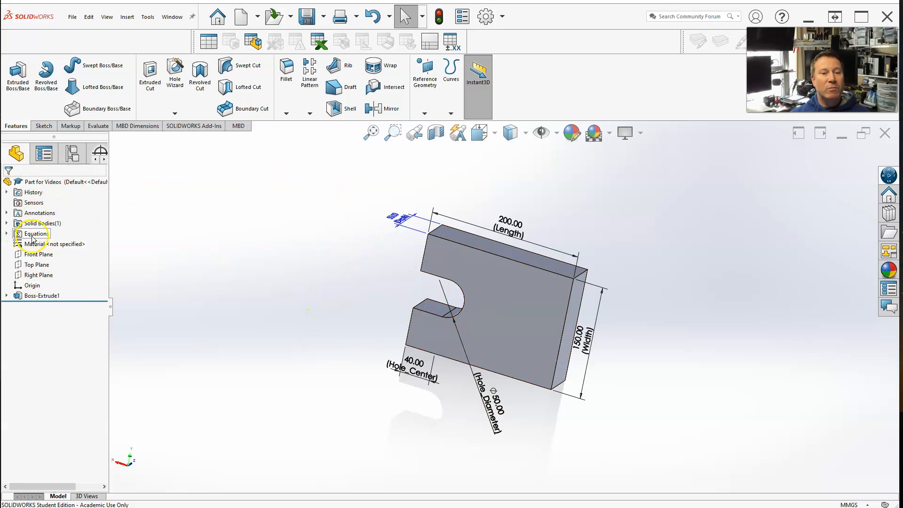
{"action": "left_click", "coordinate": [6, 233]}
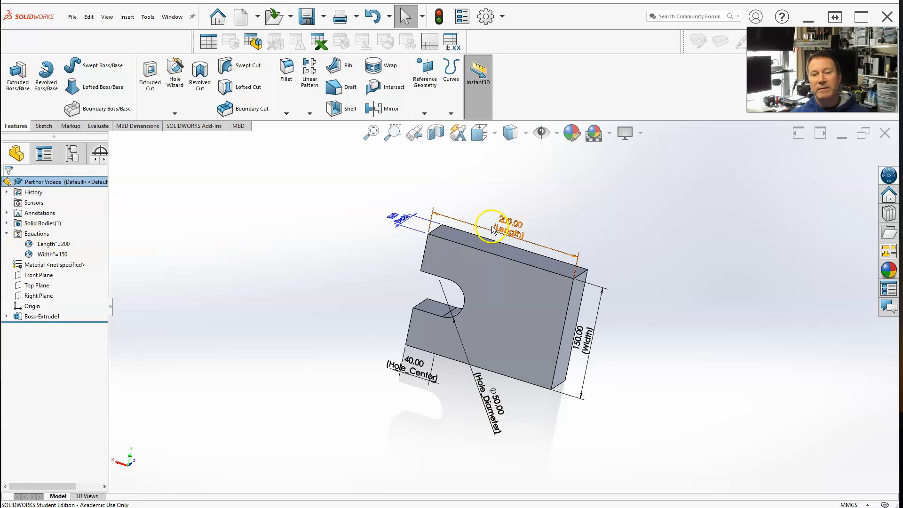
{"action": "mouse_move", "coordinate": [512, 235]}
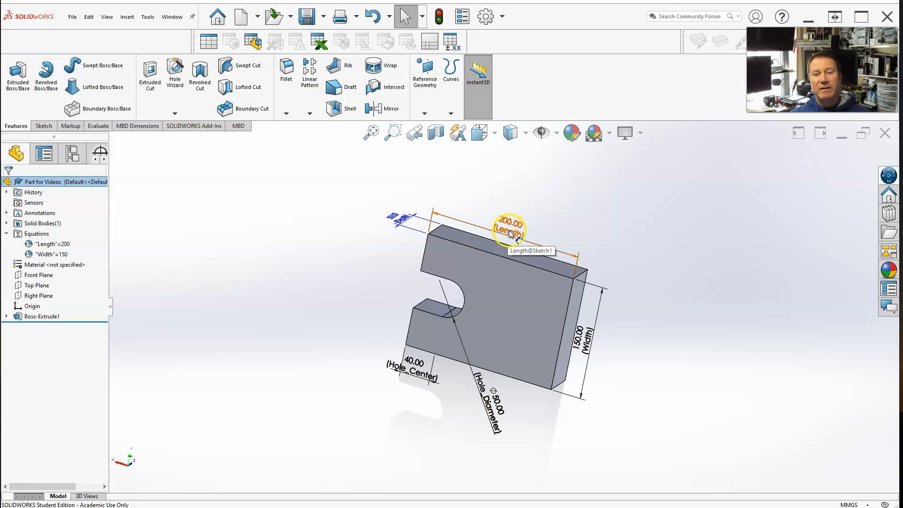
{"action": "double_click", "coordinate": [509, 228]}
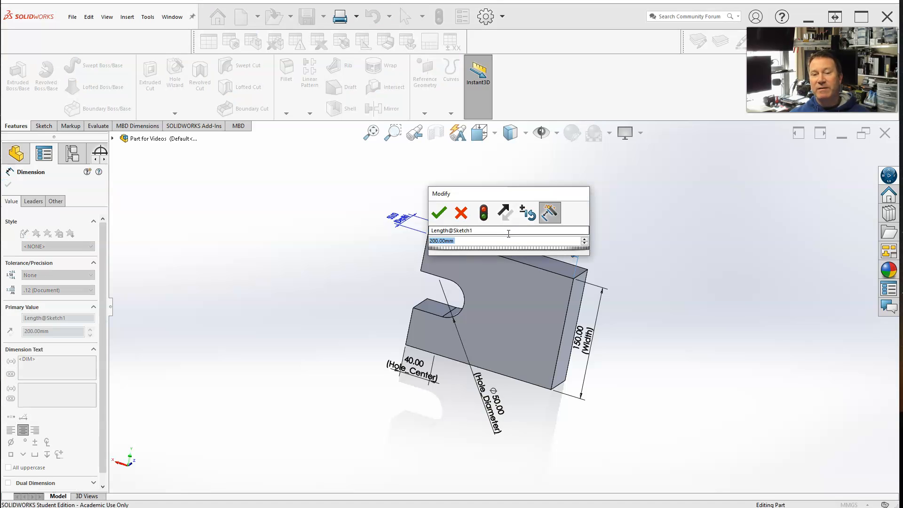